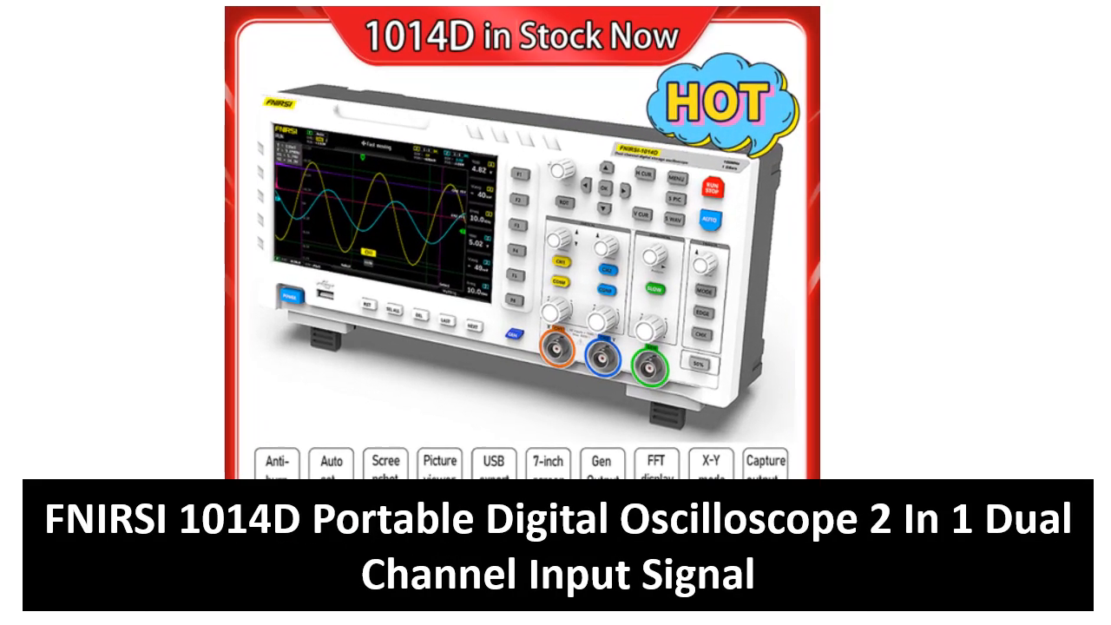
{"action": "scroll", "scroll_direction": "down", "scroll_amount": 3}
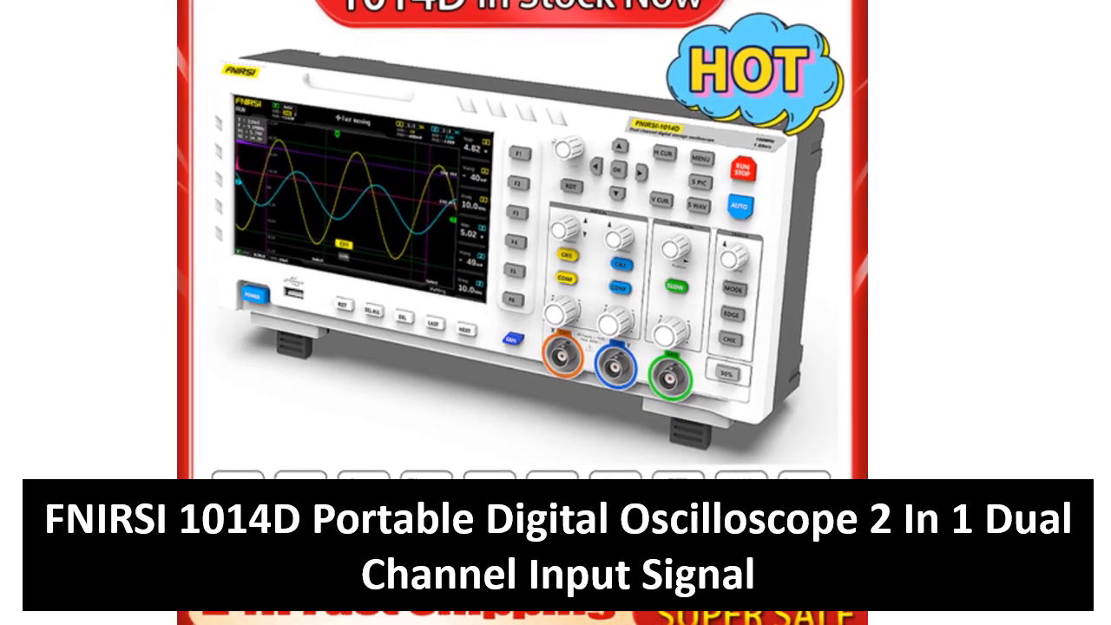
{"action": "scroll", "scroll_direction": "down", "scroll_amount": 3}
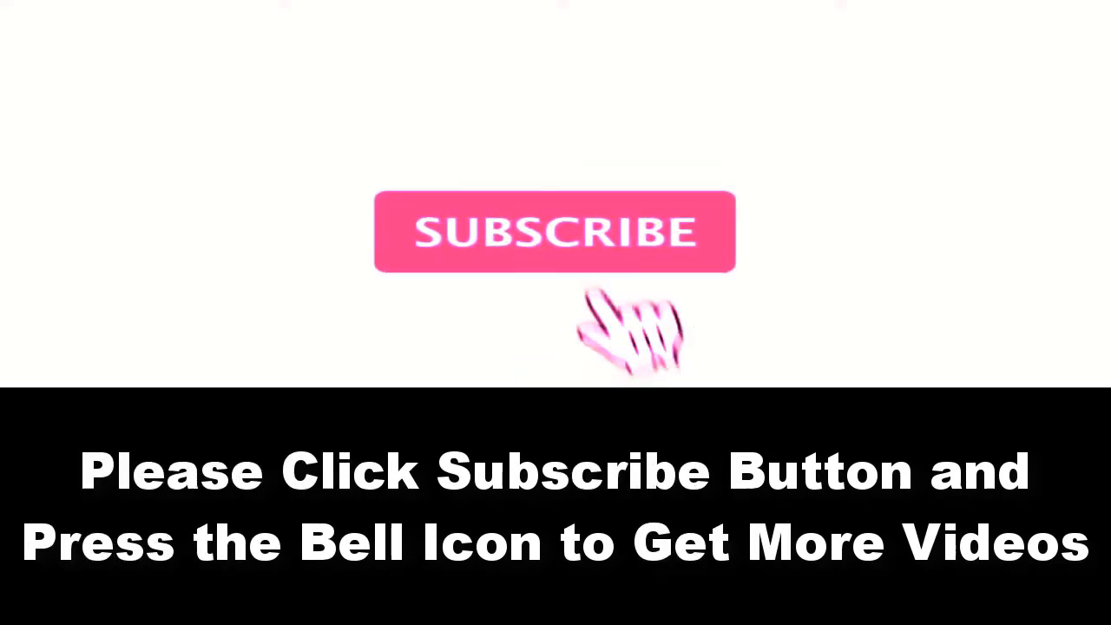
{"action": "left_click", "coordinate": [555, 231]}
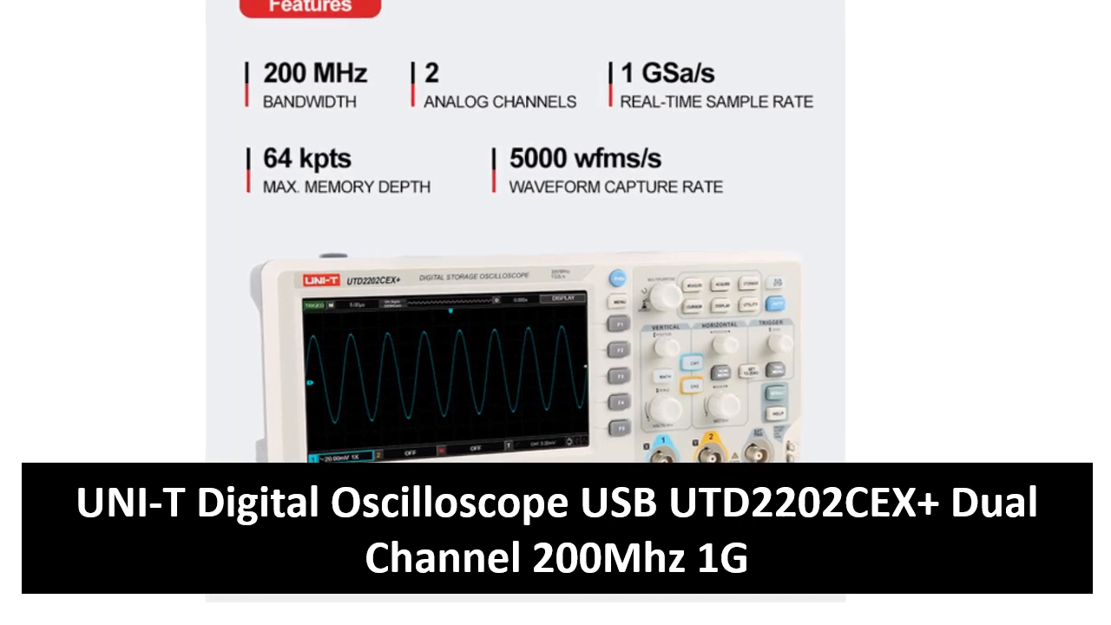
{"action": "scroll", "scroll_direction": "down", "scroll_amount": 3}
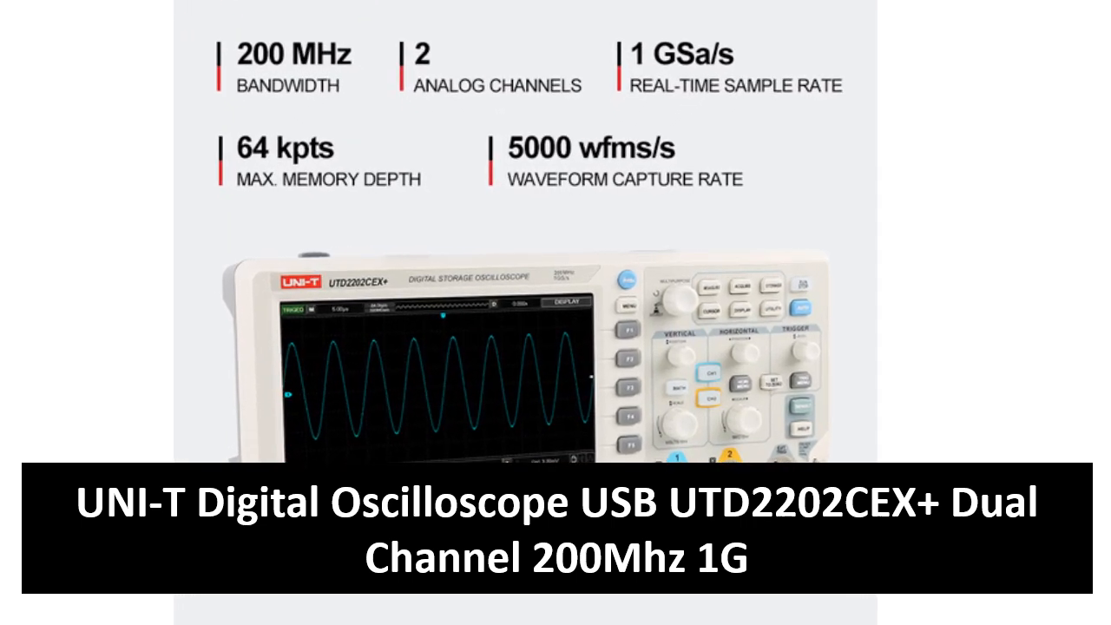